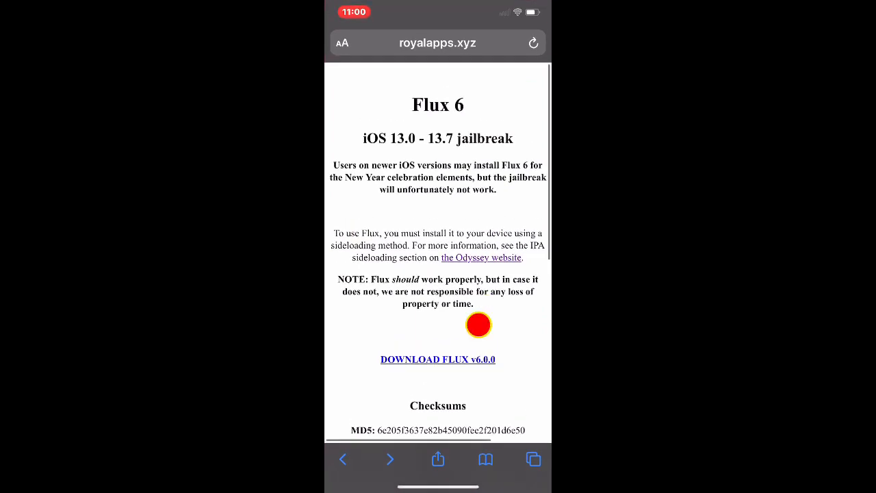
Scroll down the royalapps.xyz Flux 6 page and follow the Odyssey website link
{"action": "scroll", "scroll_direction": "down", "scroll_amount": 3}
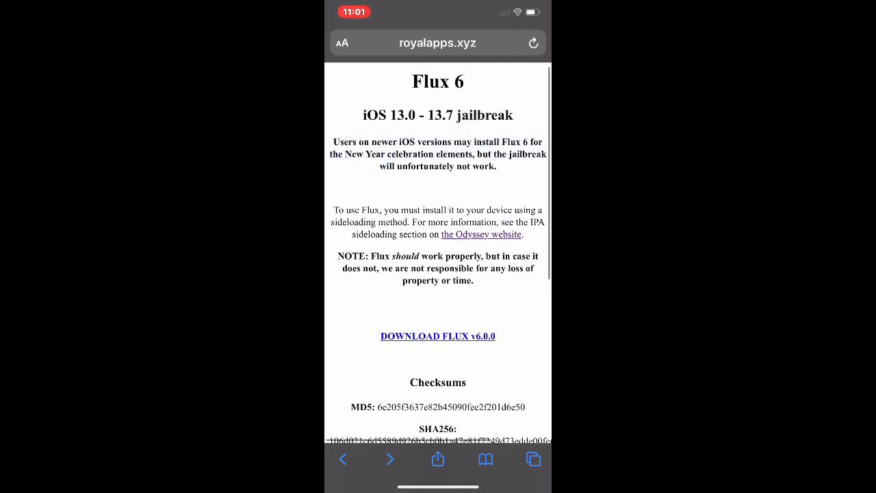
{"action": "scroll", "scroll_direction": "down", "scroll_amount": 3}
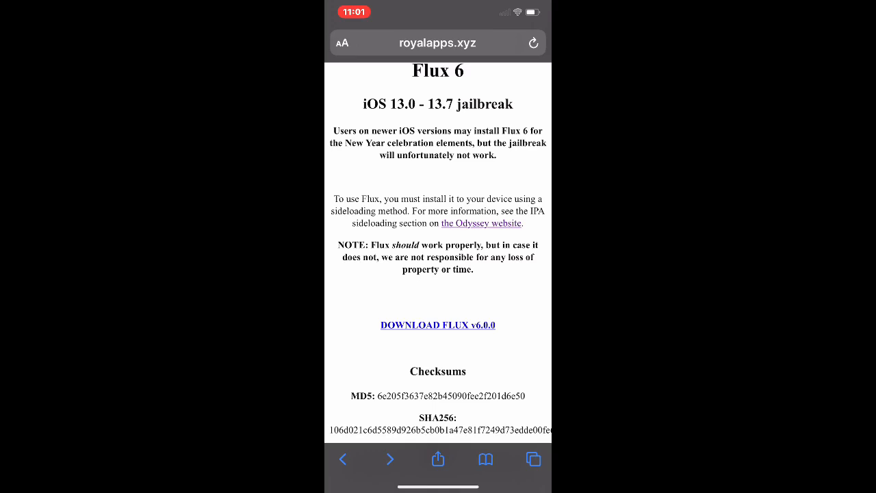
{"action": "scroll", "scroll_direction": "down", "scroll_amount": 3}
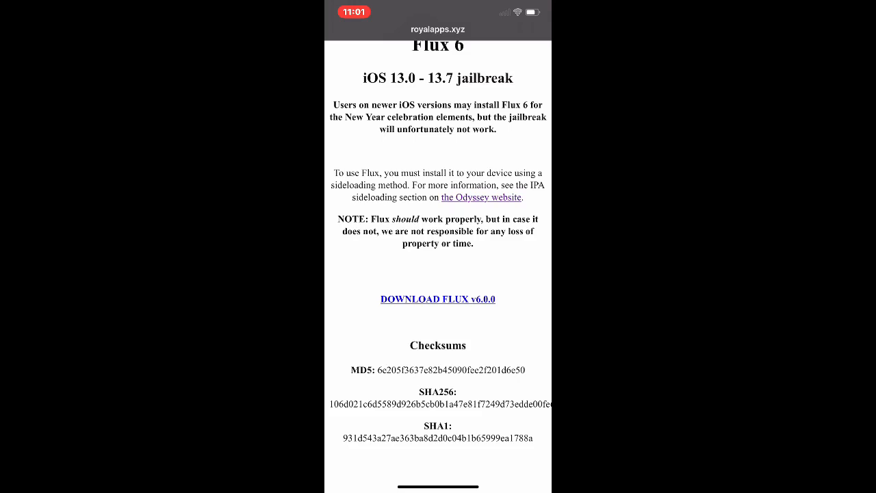
{"action": "scroll", "scroll_direction": "down", "scroll_amount": 3}
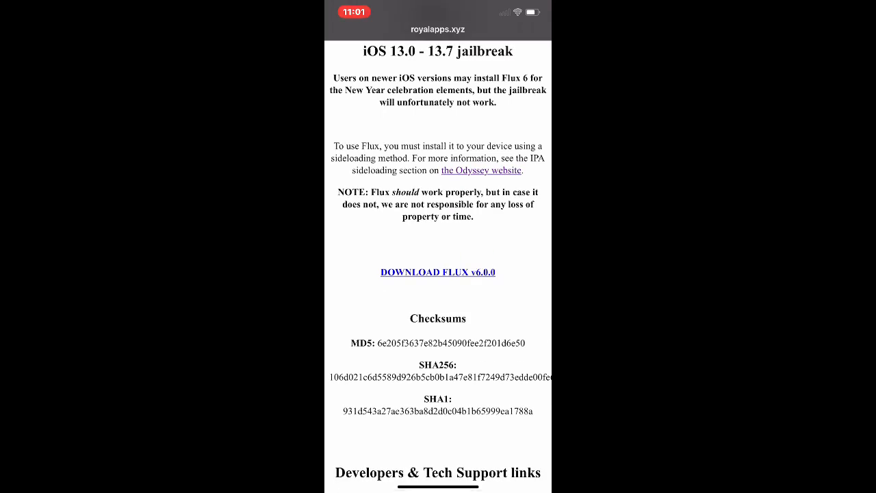
{"action": "scroll", "scroll_direction": "down", "scroll_amount": 3}
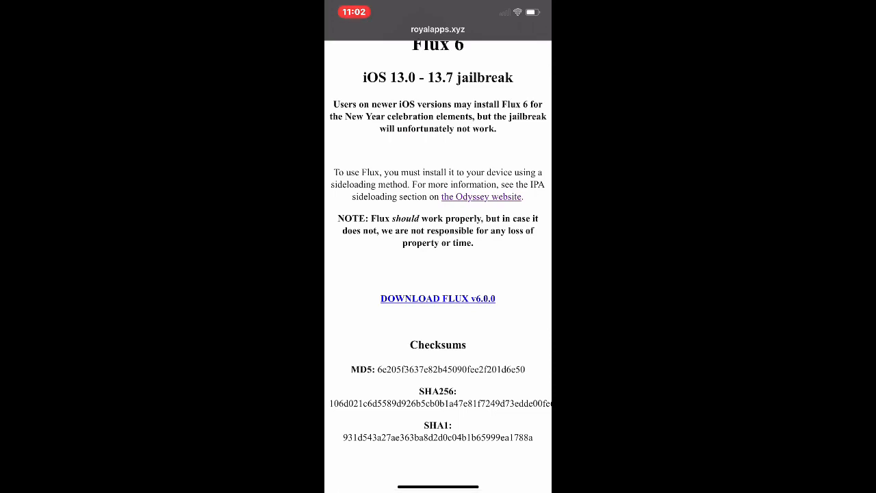
{"action": "scroll", "scroll_direction": "down", "scroll_amount": 3}
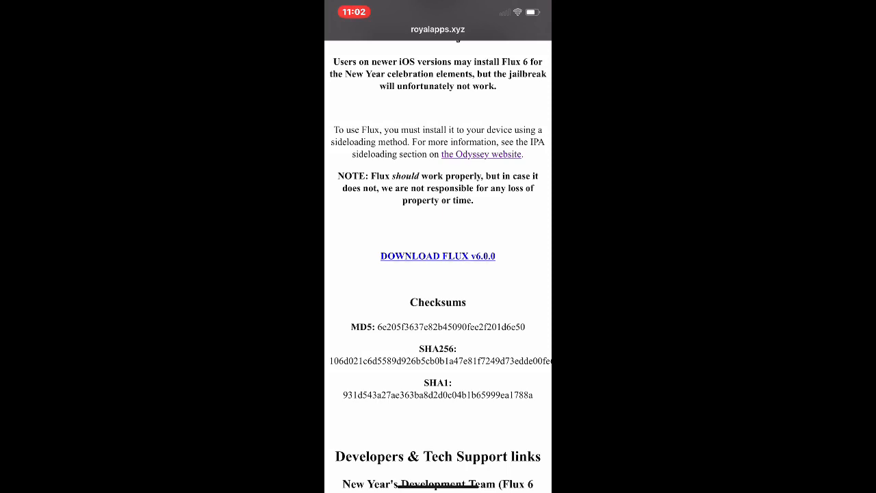
{"action": "scroll", "scroll_direction": "down", "scroll_amount": 3}
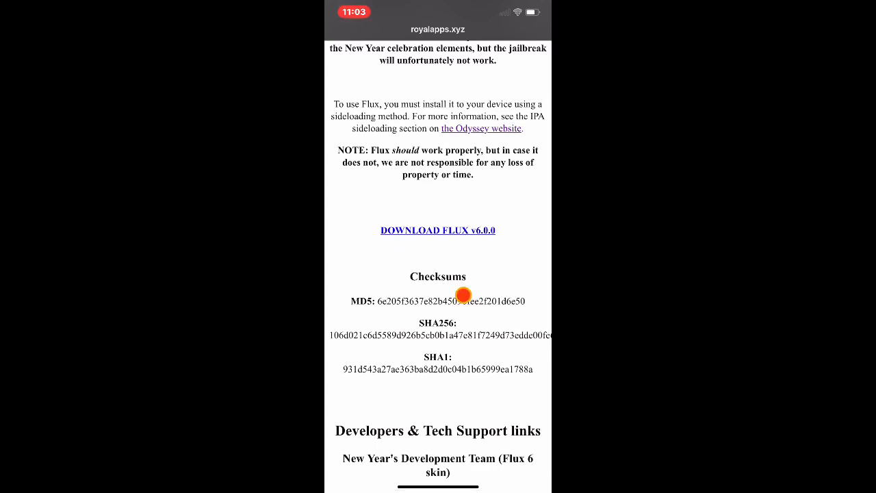
{"action": "scroll", "scroll_direction": "down", "scroll_amount": 3}
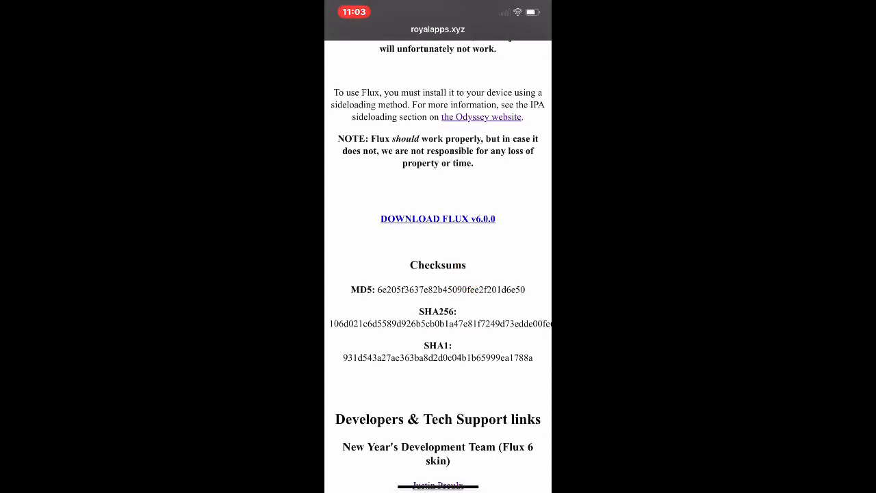
{"action": "left_click", "coordinate": [482, 117]}
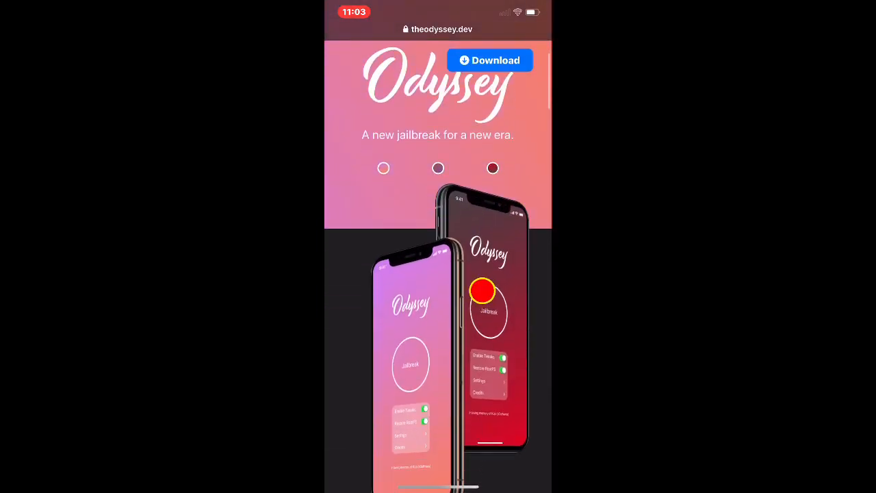
Scroll further and tap the DOWNLOAD FLUX v6.0.0 link to prompt the download
{"action": "scroll", "scroll_direction": "down", "scroll_amount": 3}
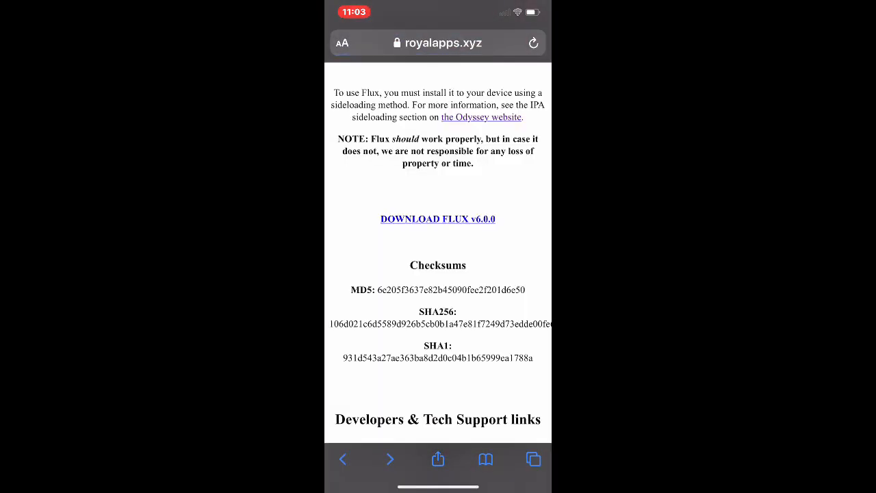
{"action": "scroll", "scroll_direction": "down", "scroll_amount": 3}
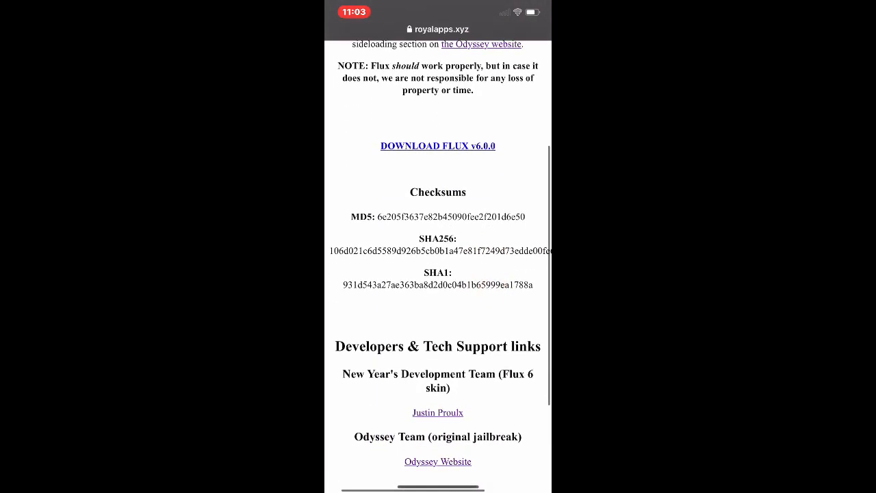
{"action": "scroll", "scroll_direction": "down", "scroll_amount": 3}
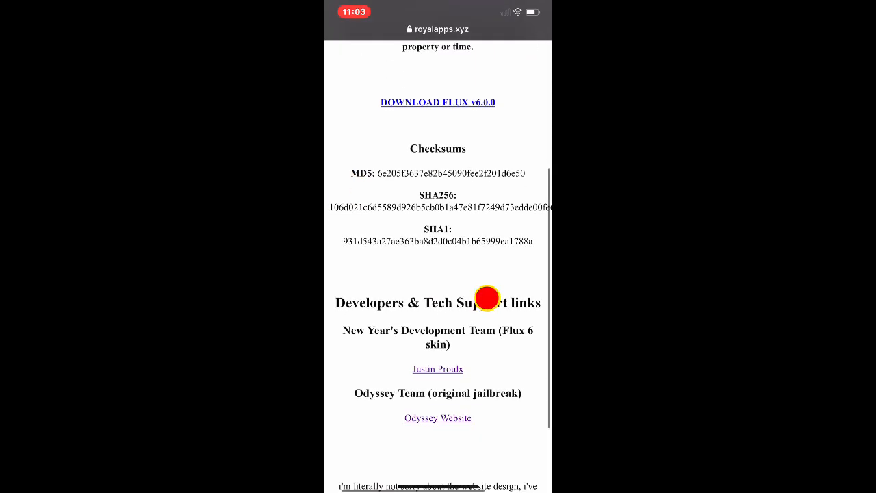
{"action": "scroll", "scroll_direction": "down", "scroll_amount": 3}
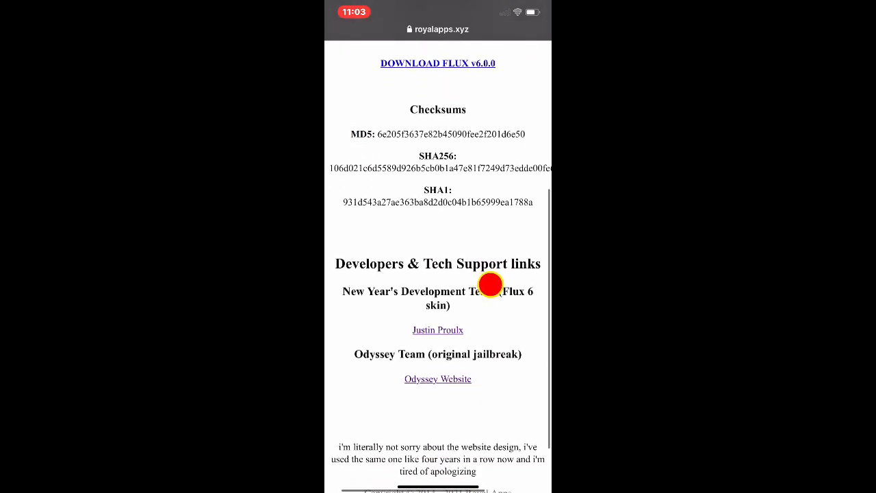
{"action": "scroll", "scroll_direction": "down", "scroll_amount": 3}
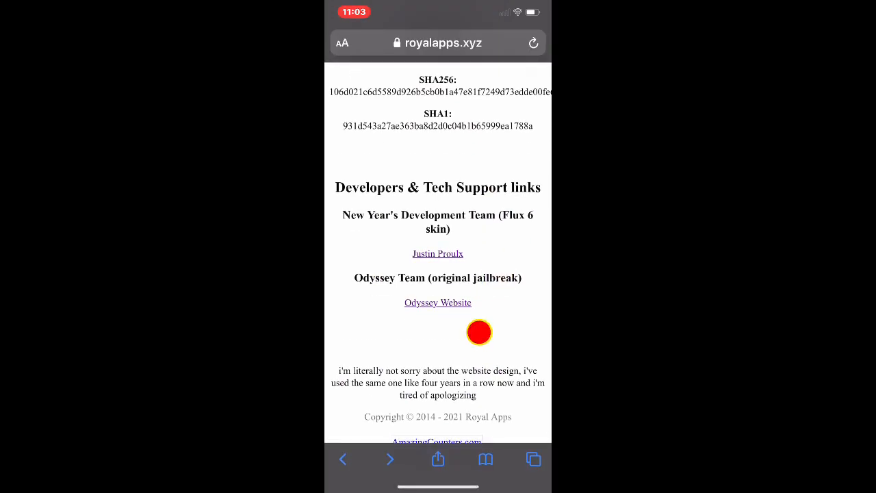
{"action": "scroll", "scroll_direction": "down", "scroll_amount": 3}
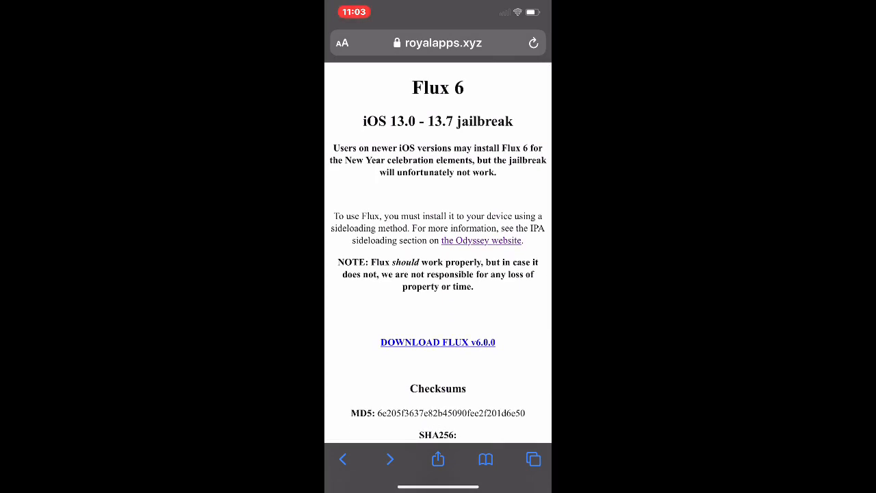
{"action": "scroll", "scroll_direction": "down", "scroll_amount": 3}
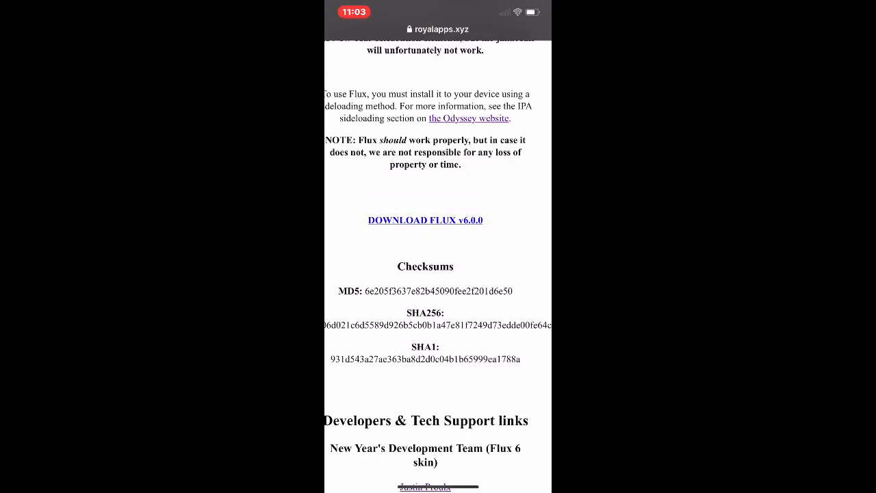
{"action": "left_click", "coordinate": [425, 220]}
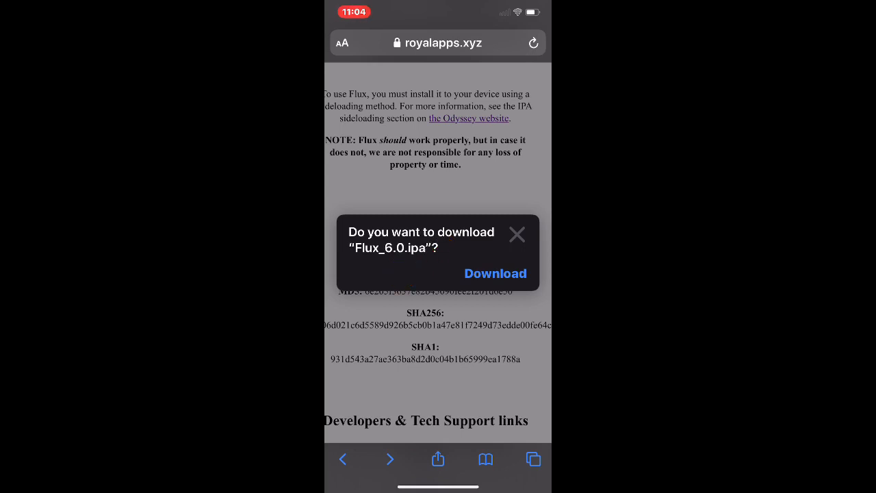
Download Flux_6.0.ipa and open the 36.2 MB file from Safari's Downloads list
{"action": "left_click", "coordinate": [494, 273]}
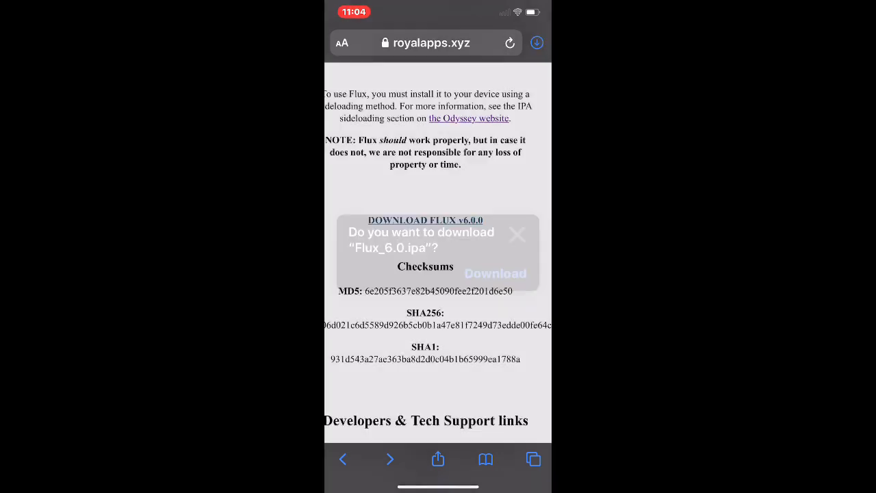
{"action": "left_click", "coordinate": [517, 234]}
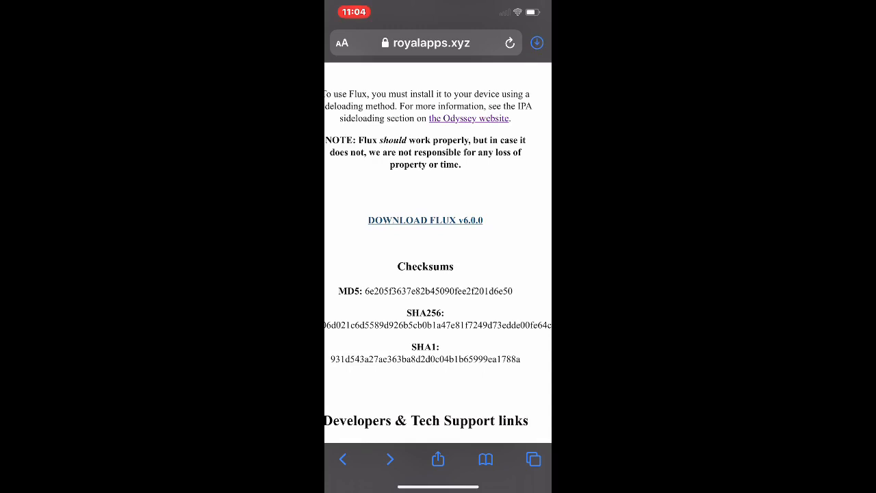
{"action": "left_click", "coordinate": [536, 42]}
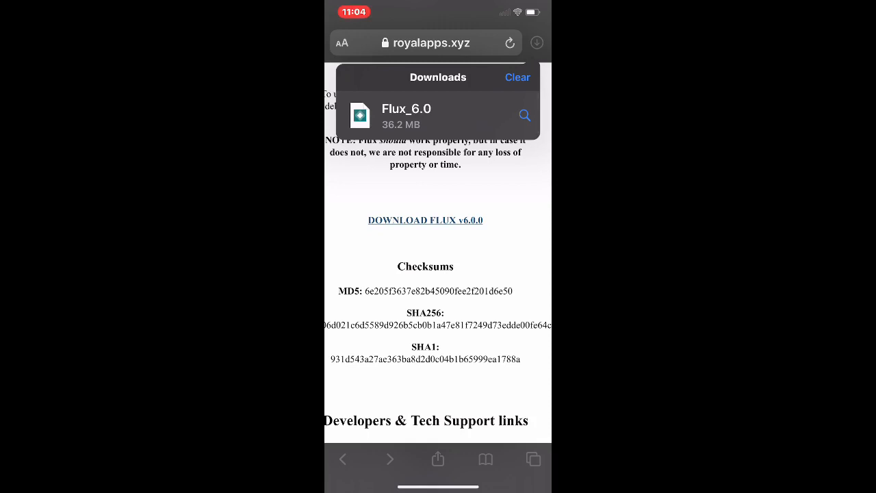
{"action": "left_click", "coordinate": [406, 115]}
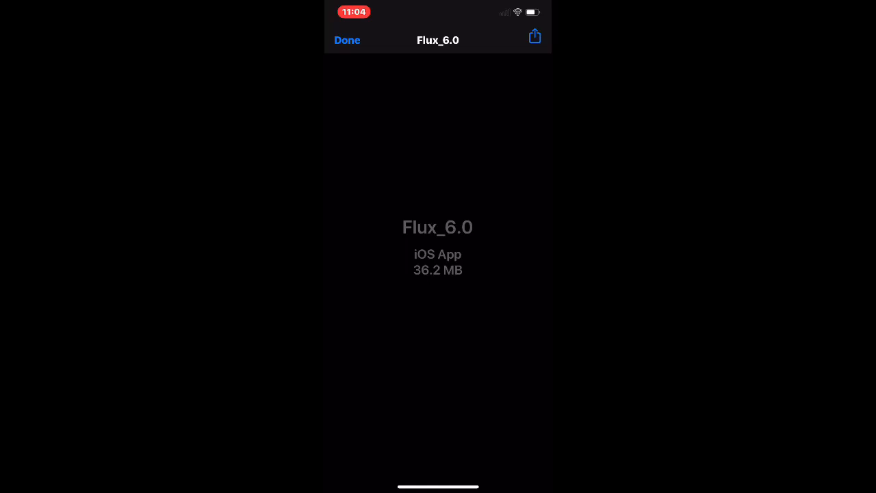
Share the Flux_6.0 IPA from its preview using Copy to AltStore
{"action": "left_click", "coordinate": [532, 36]}
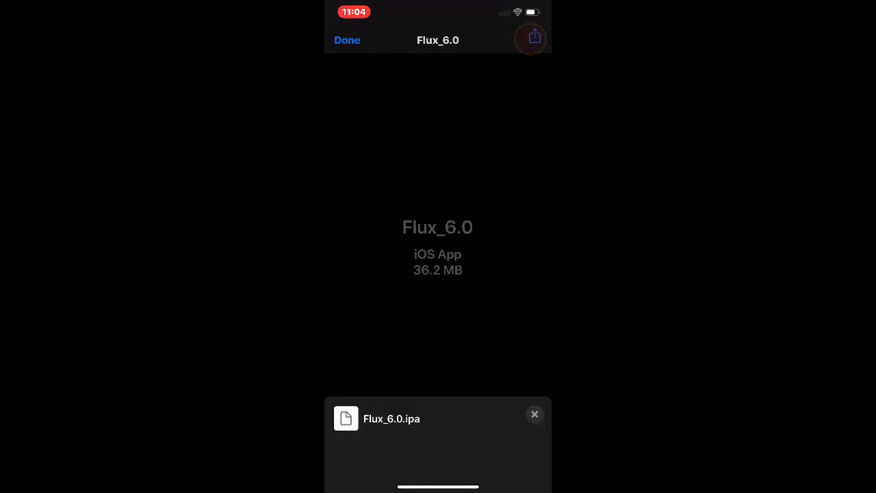
{"action": "left_click", "coordinate": [533, 37]}
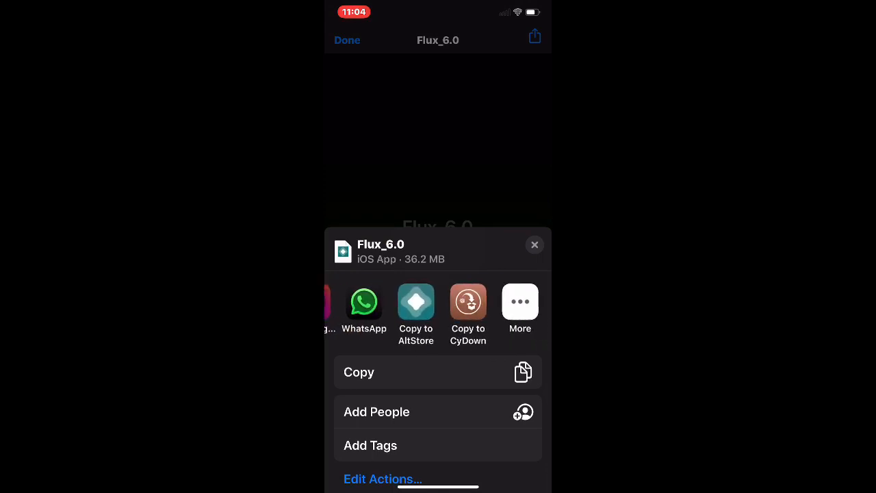
{"action": "left_click", "coordinate": [422, 302]}
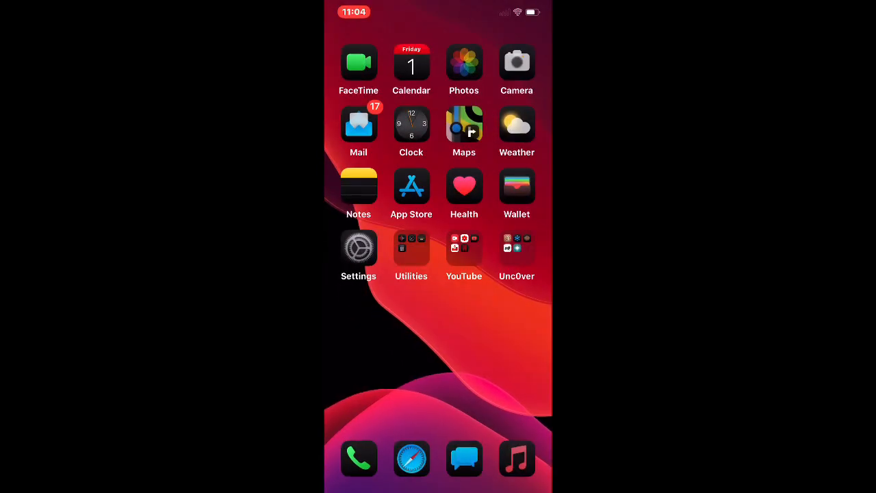
{"action": "scroll", "scroll_direction": "left", "scroll_amount": 3}
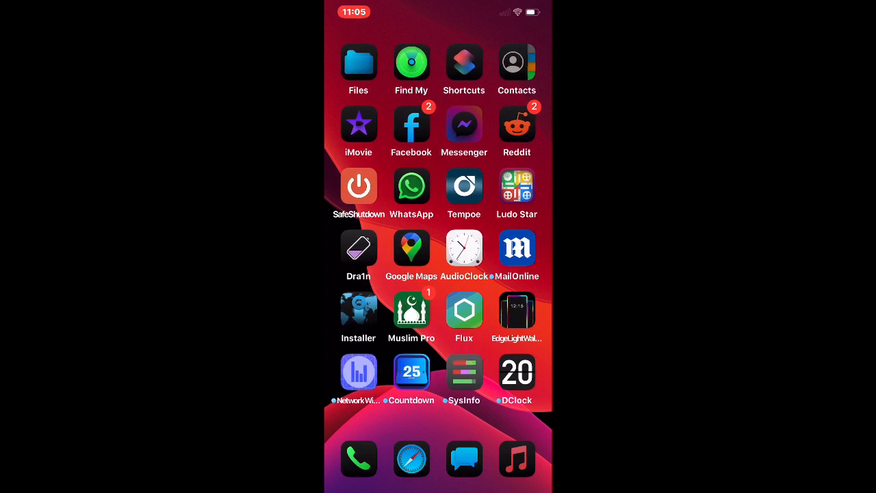
{"action": "left_click", "coordinate": [463, 310]}
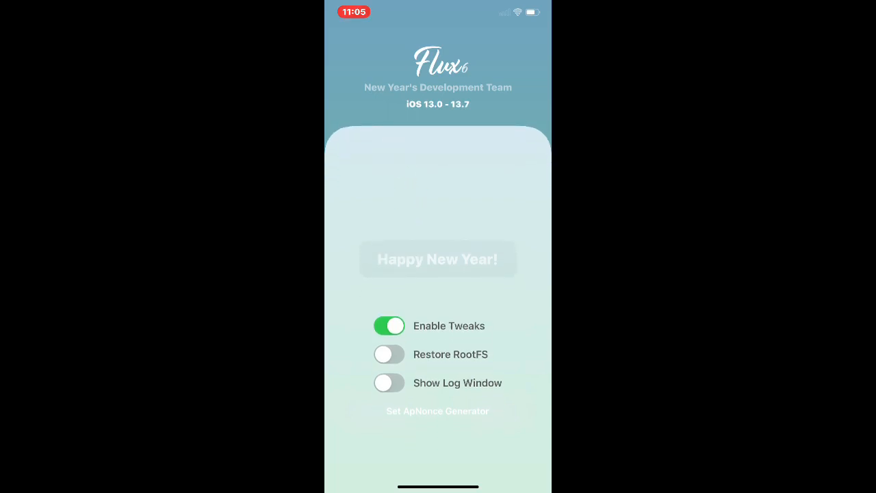
{"action": "left_click", "coordinate": [402, 114]}
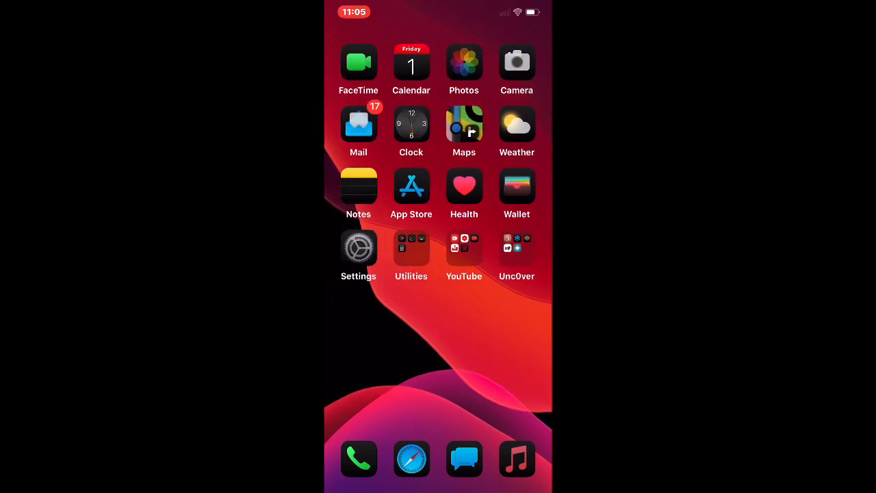
Launch Flux from the second Home Screen page, view Ready to Jailbreak, then return home
{"action": "left_click", "coordinate": [516, 249]}
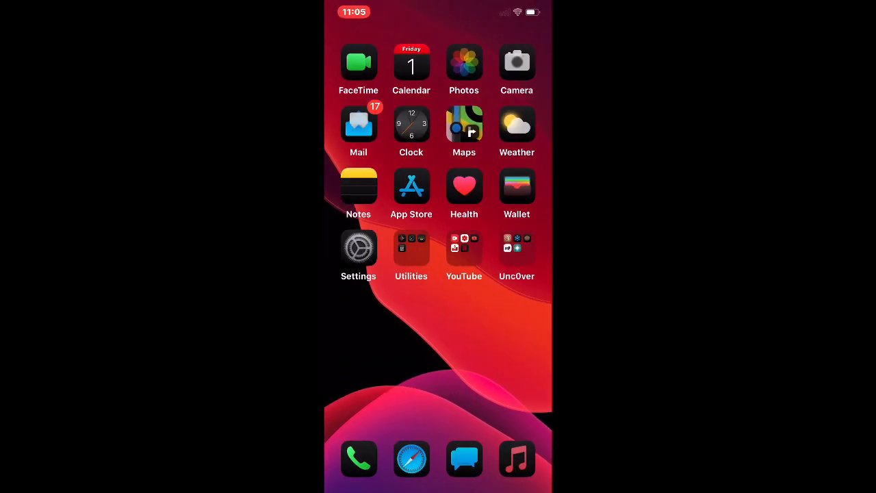
{"action": "left_click", "coordinate": [517, 248]}
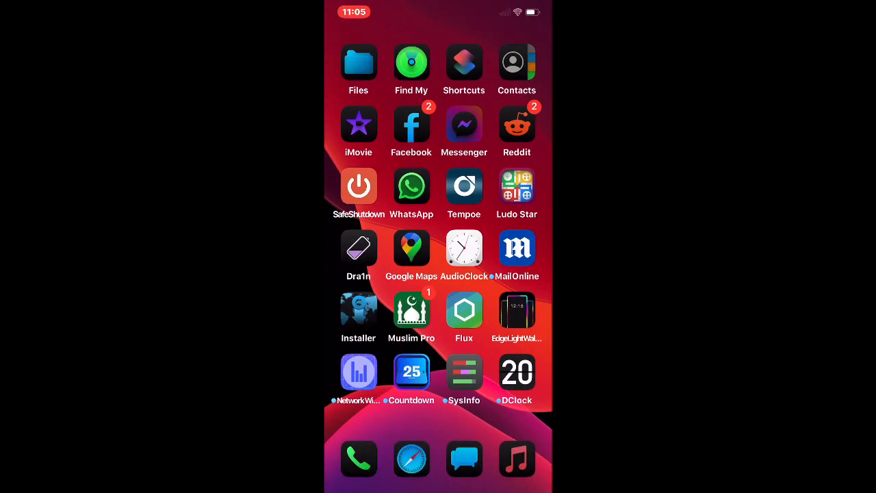
{"action": "left_click", "coordinate": [463, 310]}
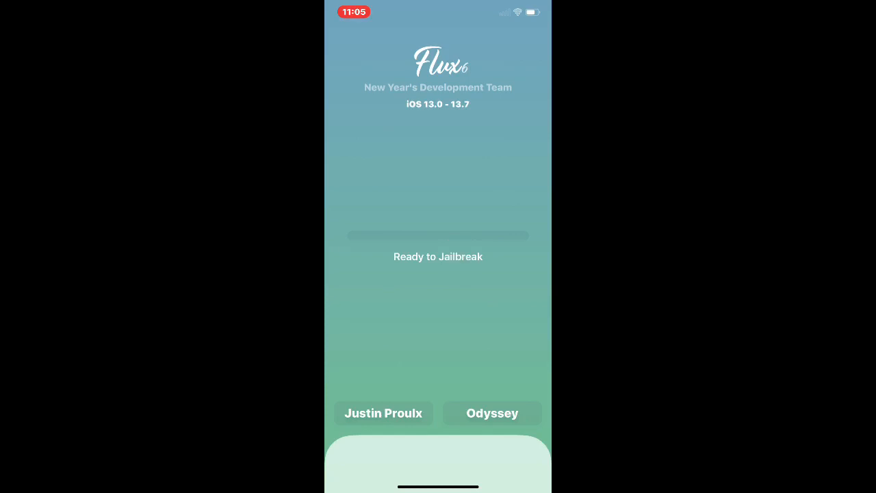
{"action": "left_click", "coordinate": [393, 431]}
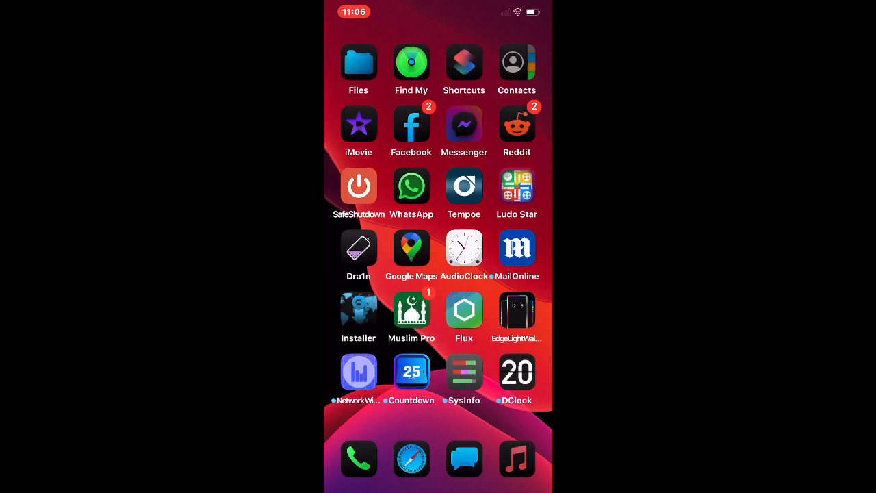
Swipe right to the first Home Screen page and open the Unc0ver folder
{"action": "scroll", "scroll_direction": "right", "scroll_amount": 3}
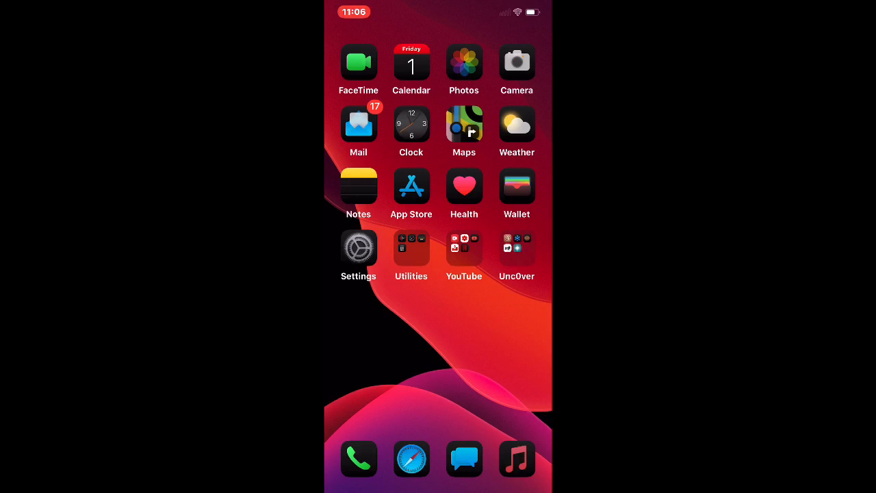
{"action": "left_click", "coordinate": [516, 255]}
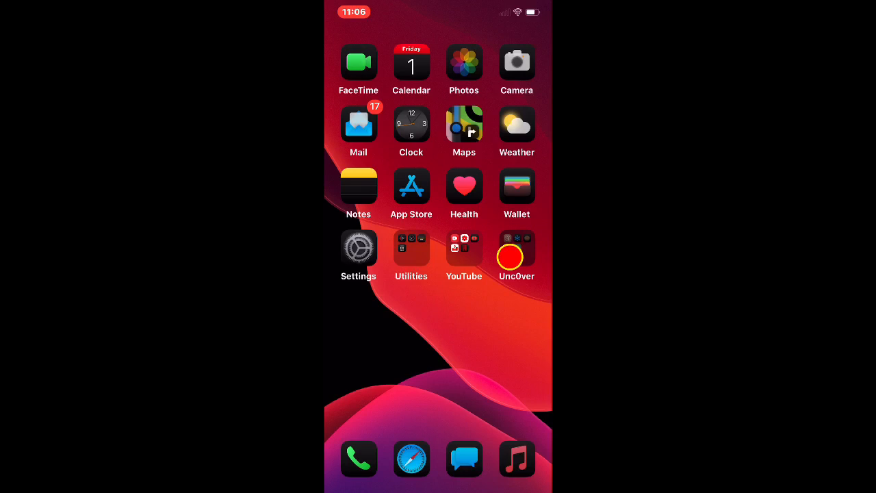